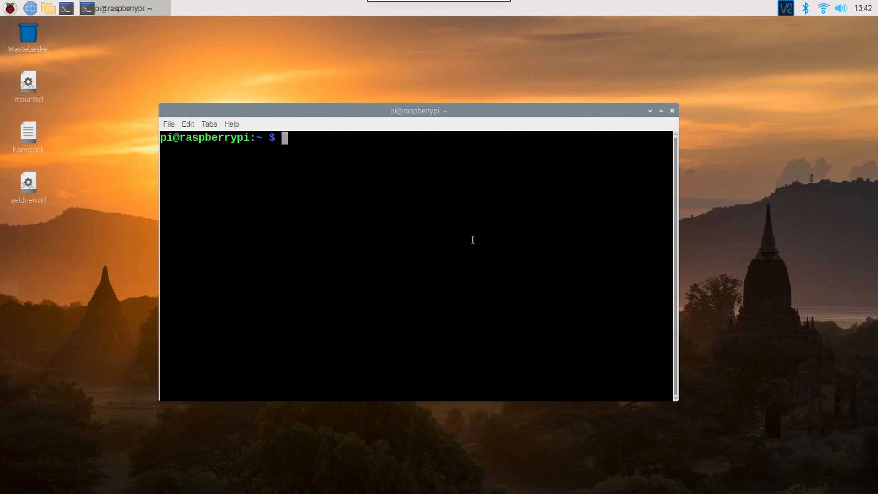
- Run aplay -l and mark the card 1 Headphones entry in the playback device list
{"action": "type", "text": "ap"}
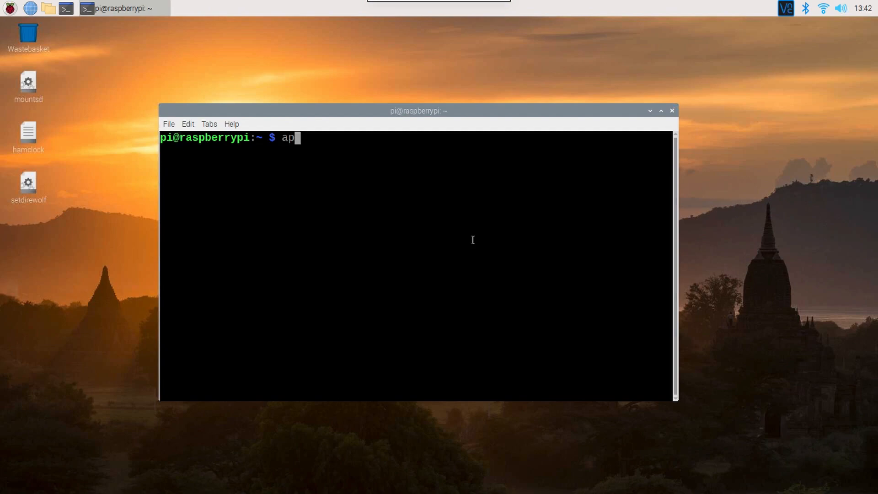
{"action": "type", "text": "lay -"}
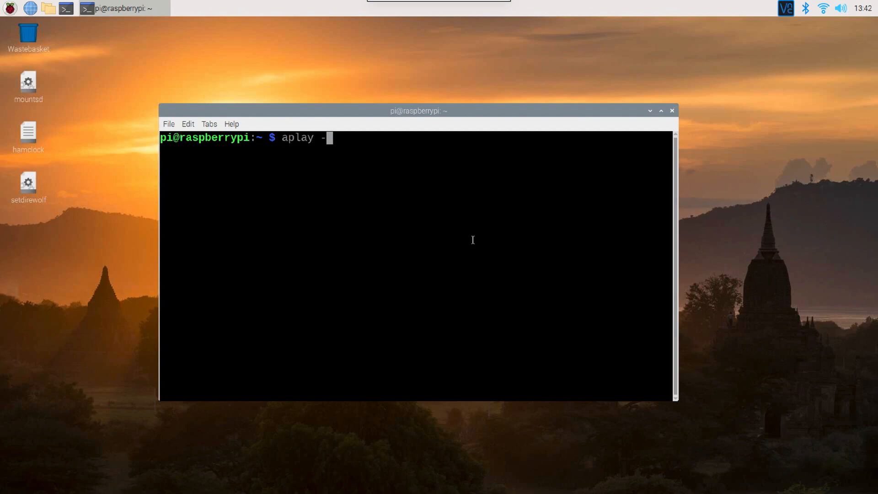
{"action": "key", "text": "Return"}
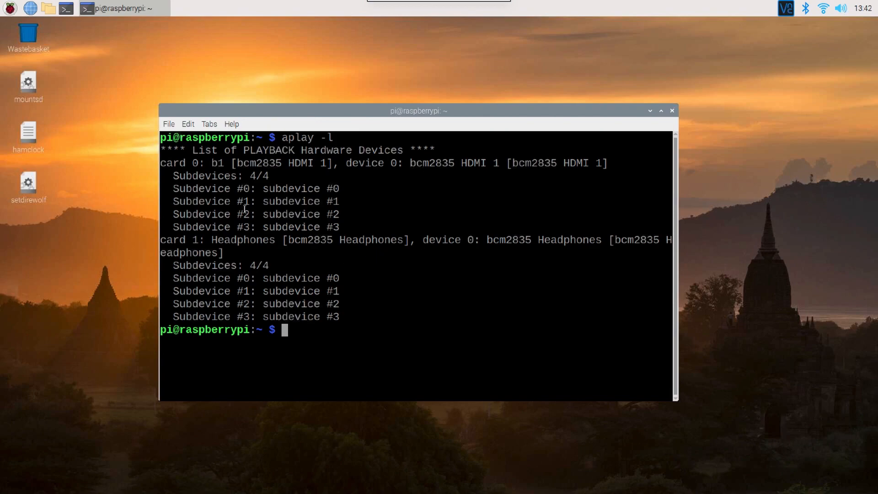
{"action": "left_click", "coordinate": [661, 110]}
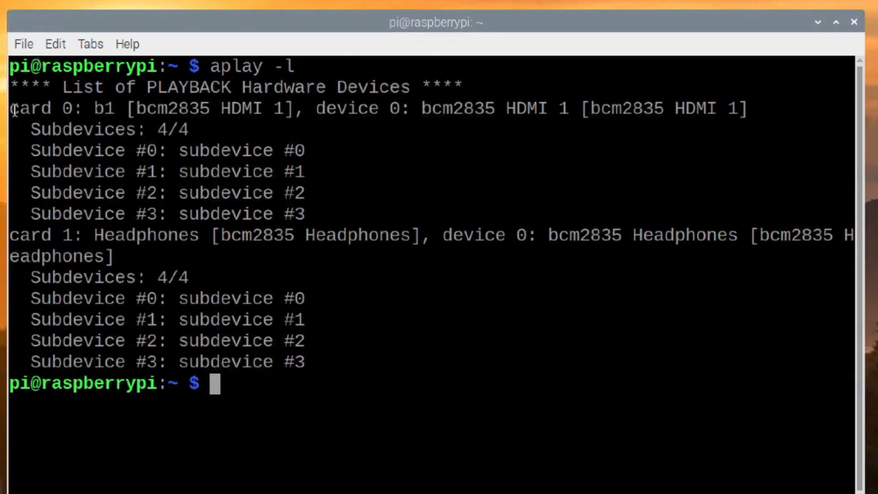
{"action": "double_click", "coordinate": [32, 108]}
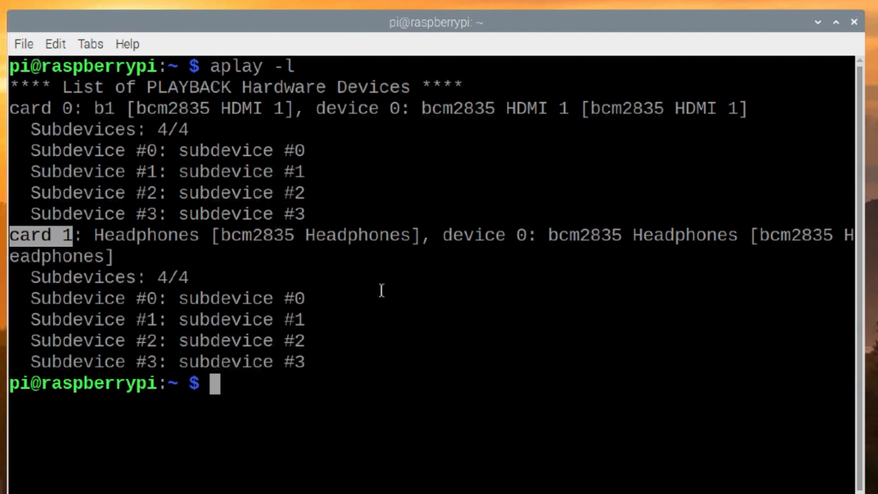
{"action": "left_click", "coordinate": [835, 22]}
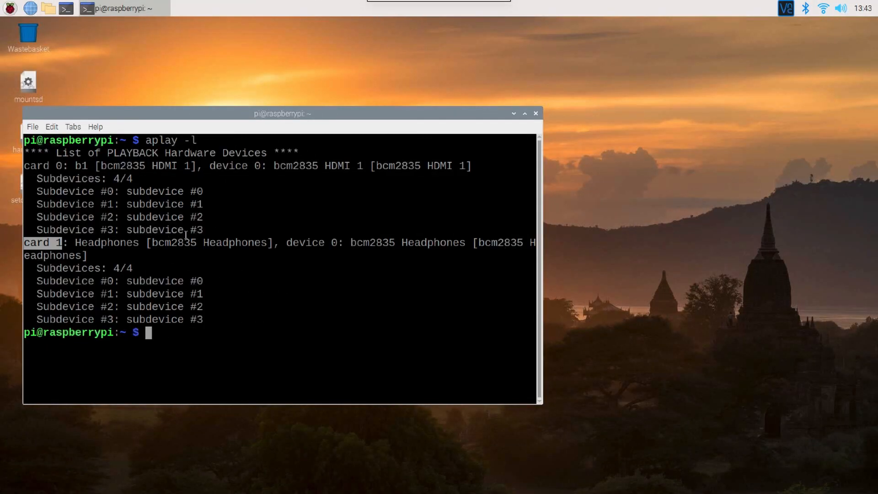
{"action": "mouse_move", "coordinate": [393, 173]}
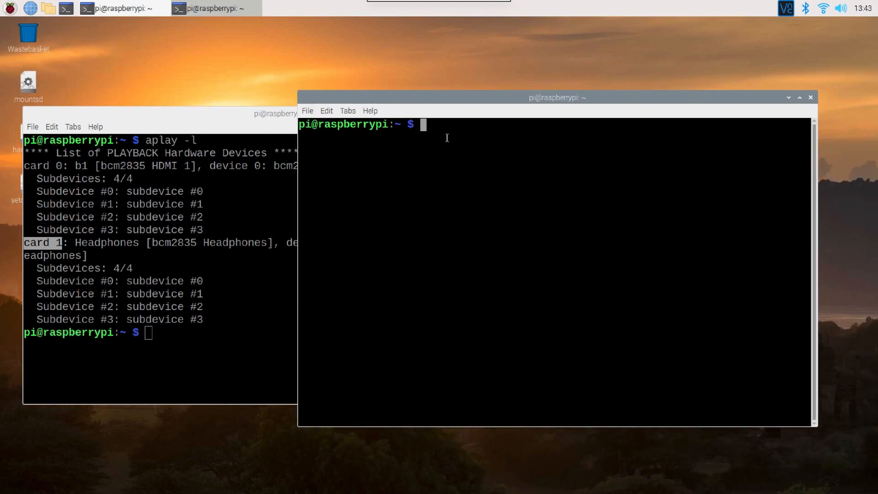
- Rerun aplay -l after plugging in the USB card and mark the card 2 USB Audio entry
{"action": "type", "text": "aplay"}
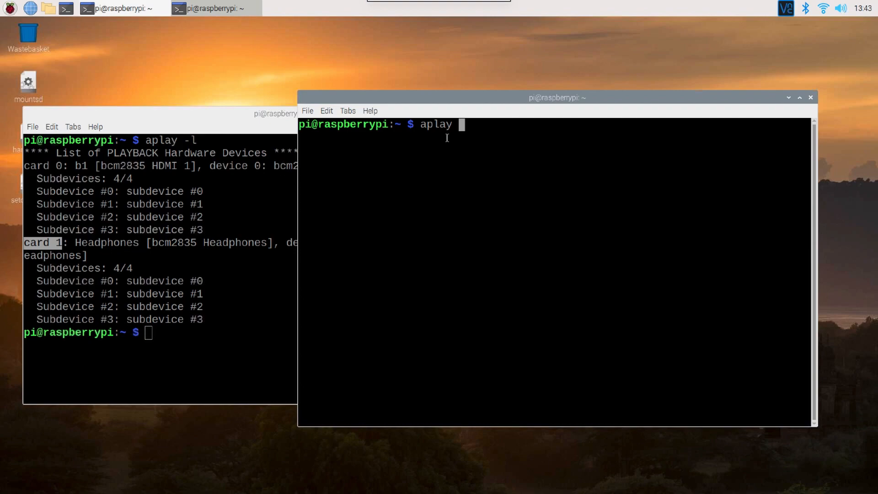
{"action": "type", "text": "-l"}
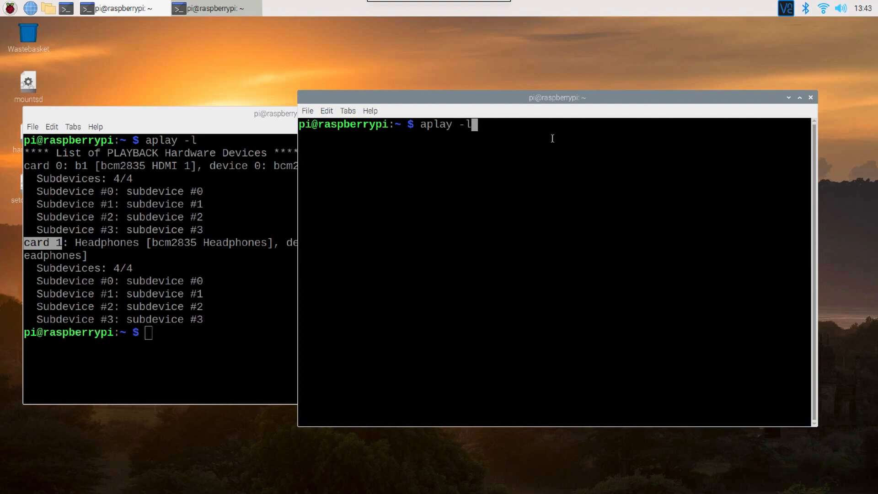
{"action": "key", "text": "Return"}
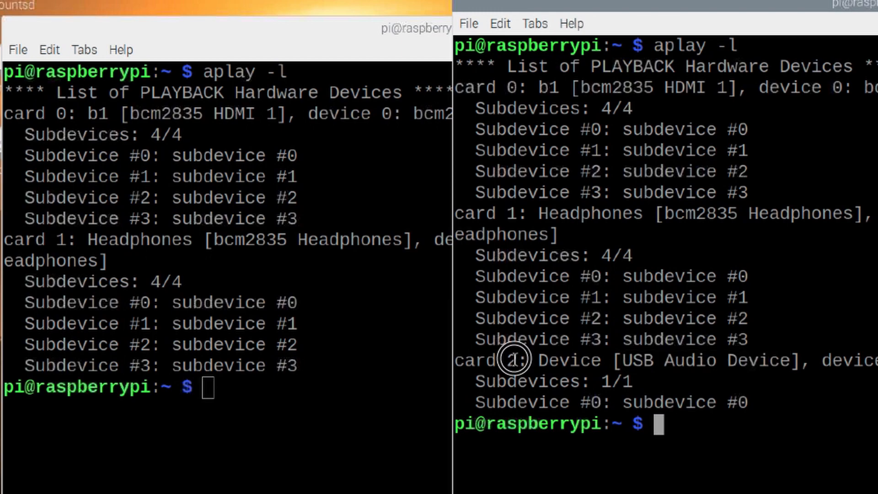
{"action": "double_click", "coordinate": [486, 361]}
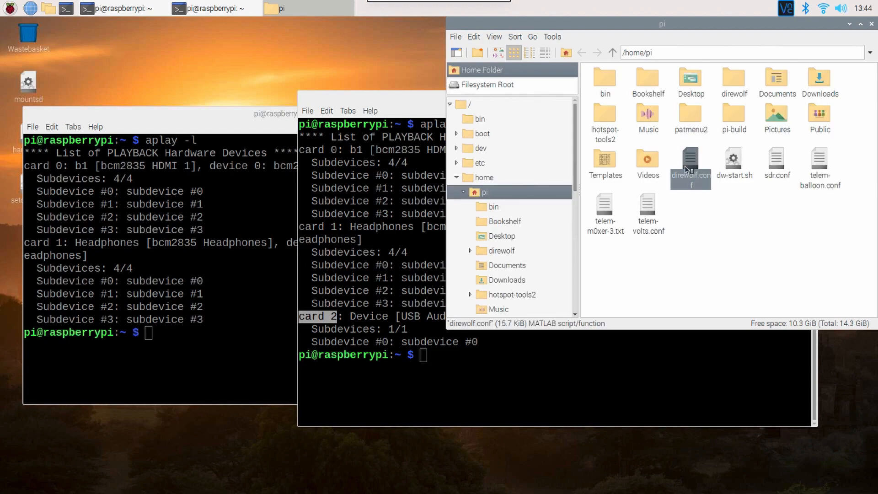
- Edit direwolf.conf so the ADEVICE line 69 reads plughw:2,0 for the USB card
{"action": "double_click", "coordinate": [690, 164]}
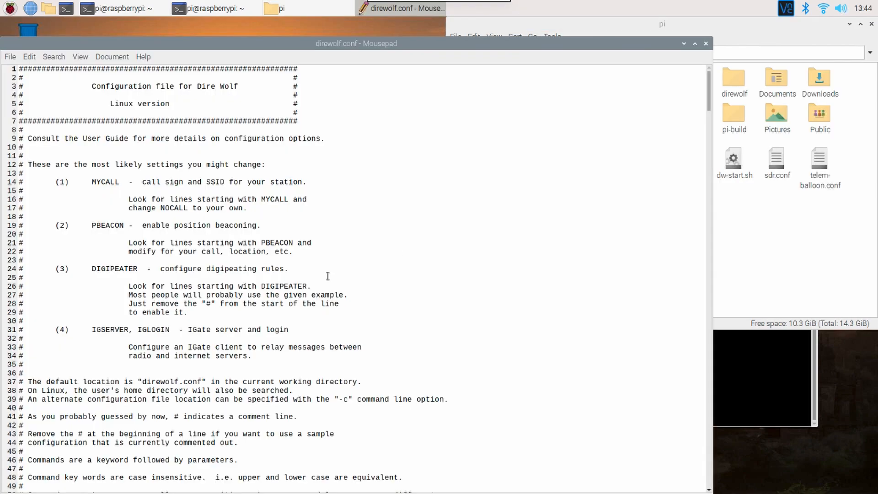
{"action": "scroll", "scroll_direction": "down", "scroll_amount": 3}
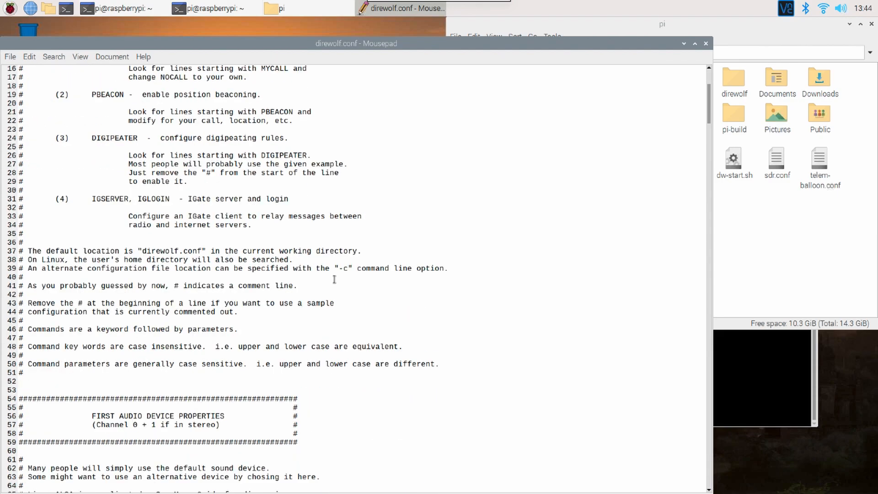
{"action": "scroll", "scroll_direction": "down", "scroll_amount": 3}
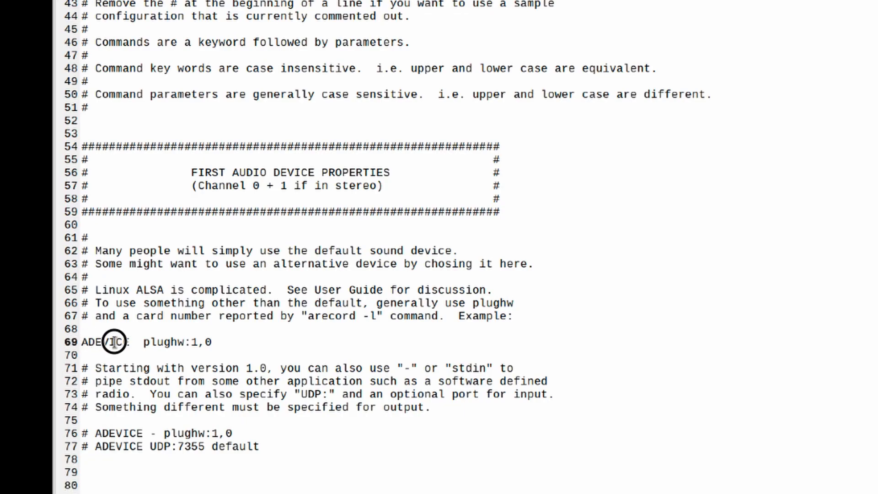
{"action": "triple_click", "coordinate": [112, 342]}
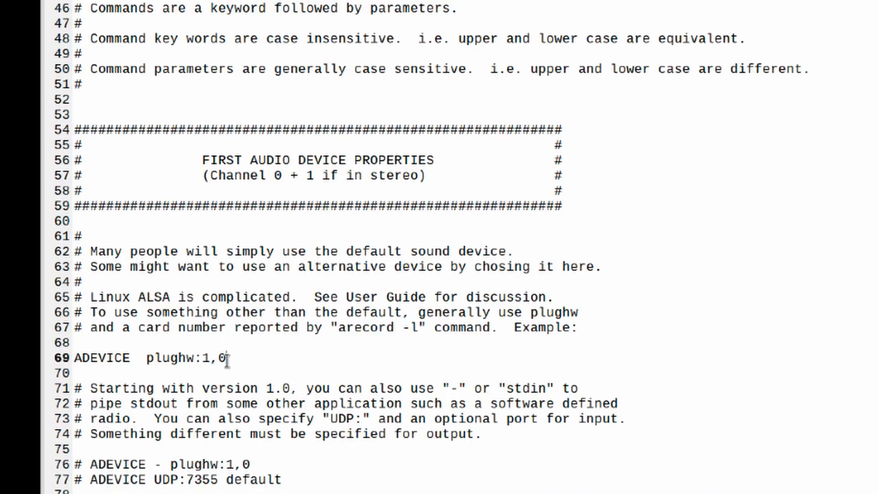
{"action": "double_click", "coordinate": [101, 358]}
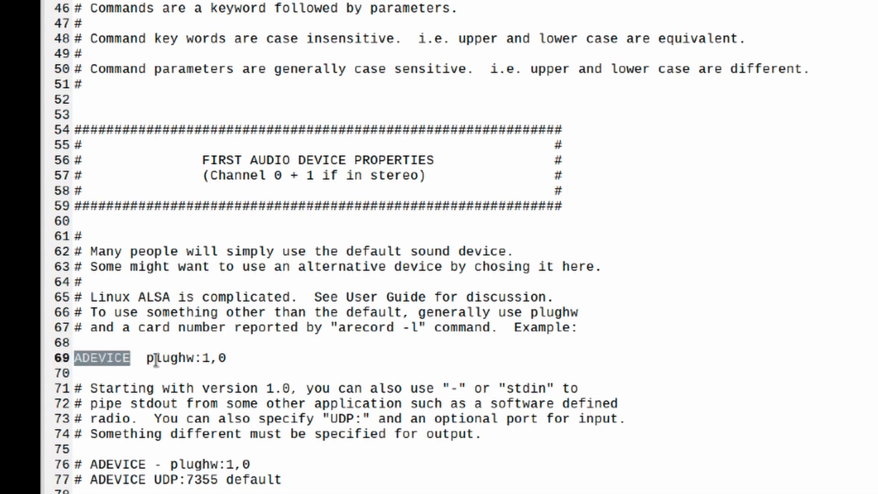
{"action": "mouse_move", "coordinate": [220, 385]}
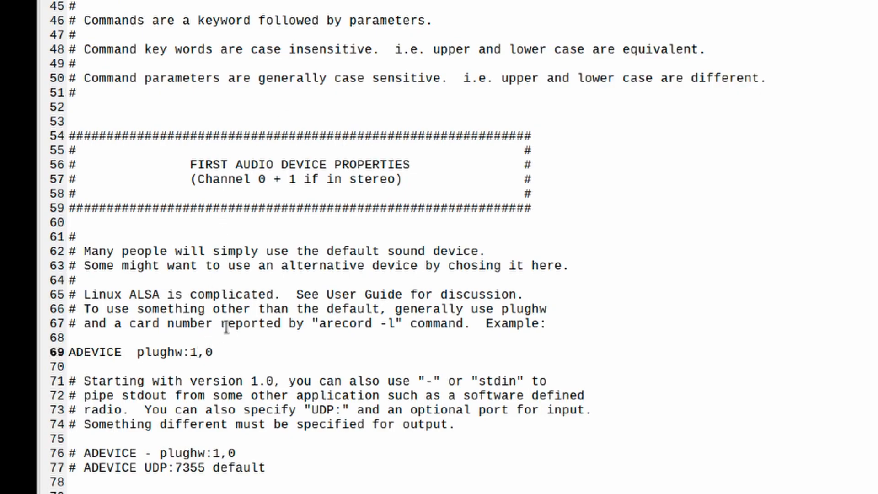
{"action": "type", "text": "2"}
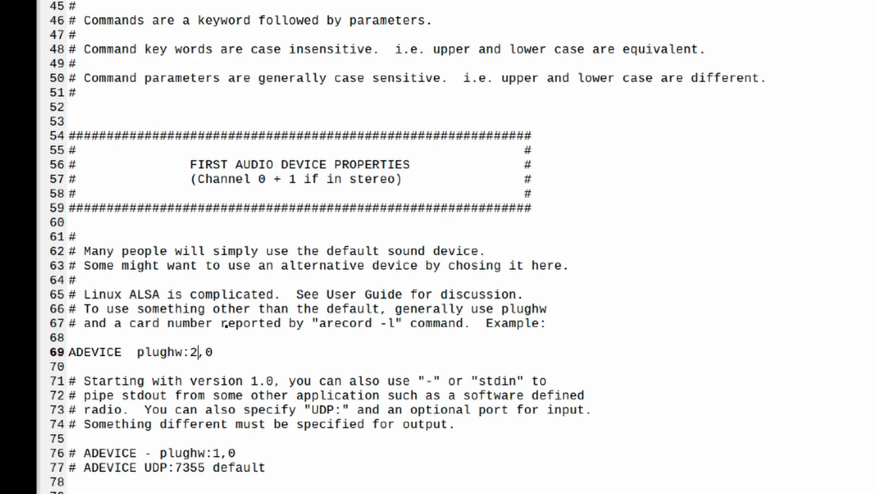
{"action": "mouse_move", "coordinate": [303, 357]}
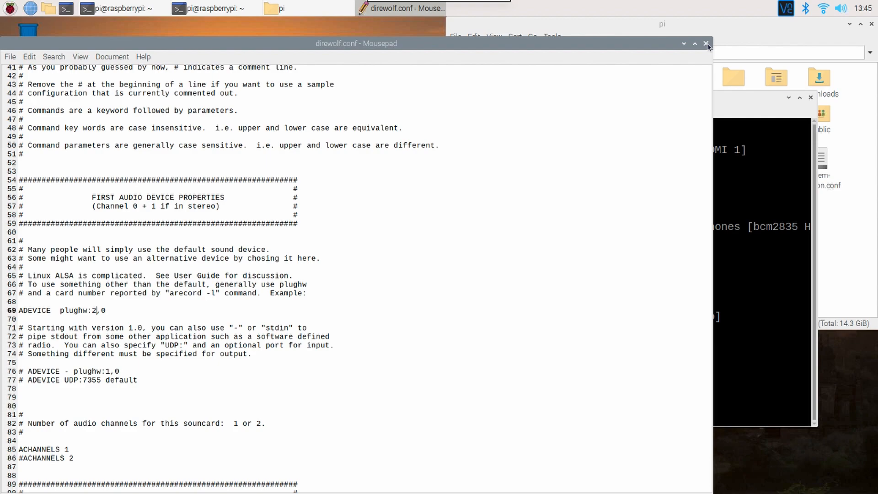
{"action": "left_click", "coordinate": [707, 44]}
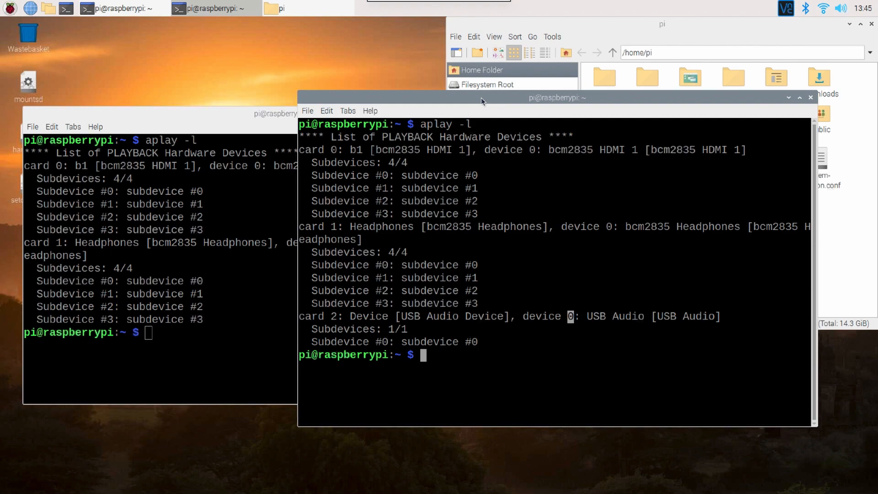
- Reboot the Raspberry Pi from the terminal
{"action": "type", "text": "reboot"}
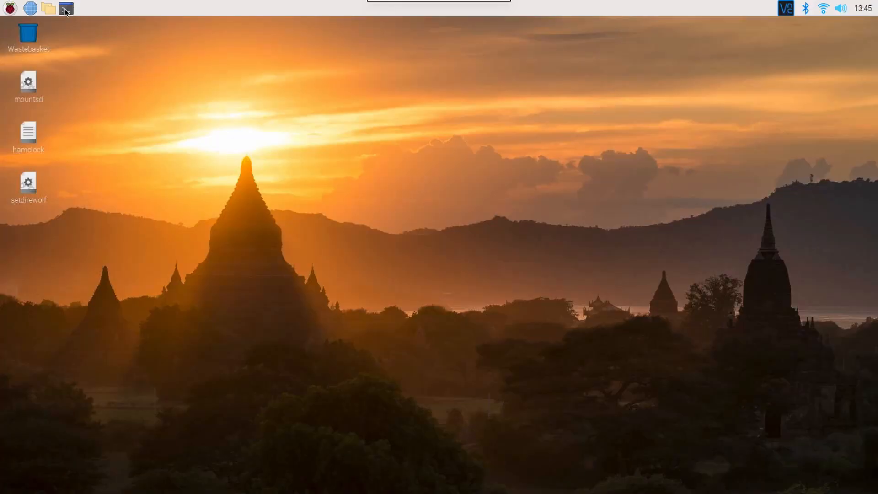
- Run aplay -l after restart and mark the USB Audio Device, now card 1
{"action": "left_click", "coordinate": [85, 8]}
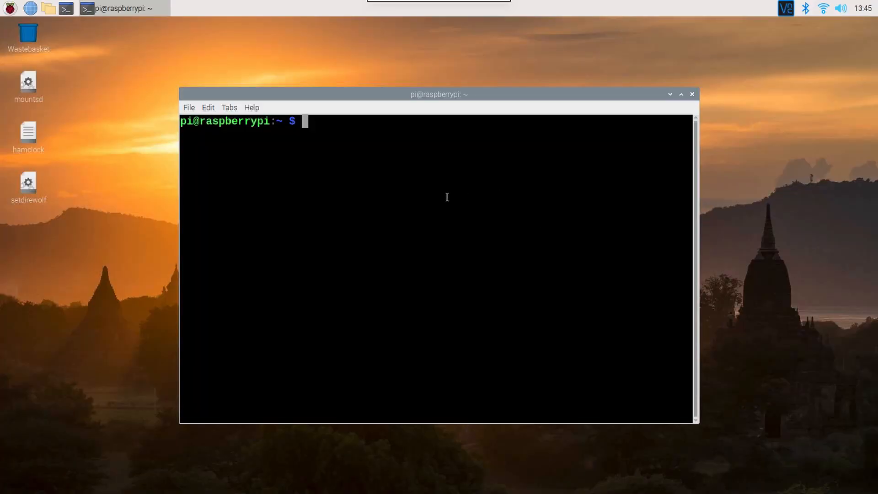
{"action": "type", "text": "aplay"}
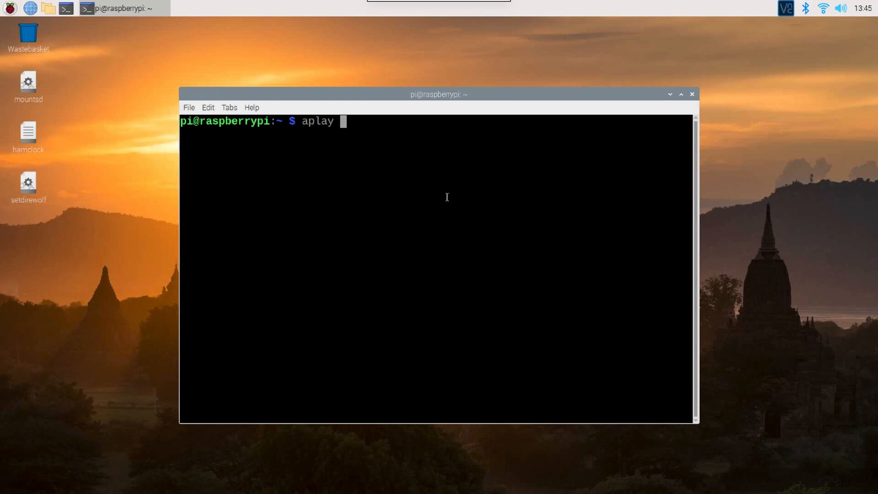
{"action": "type", "text": "-l"}
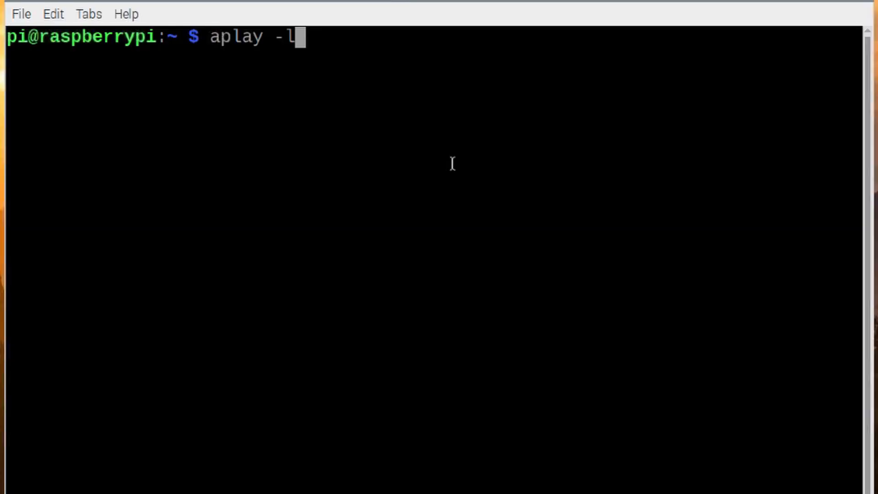
{"action": "key", "text": "Return"}
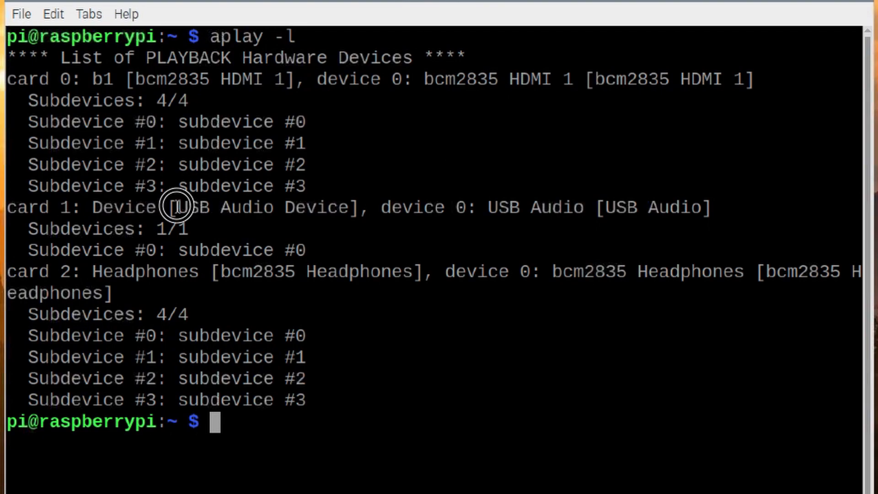
{"action": "double_click", "coordinate": [179, 207]}
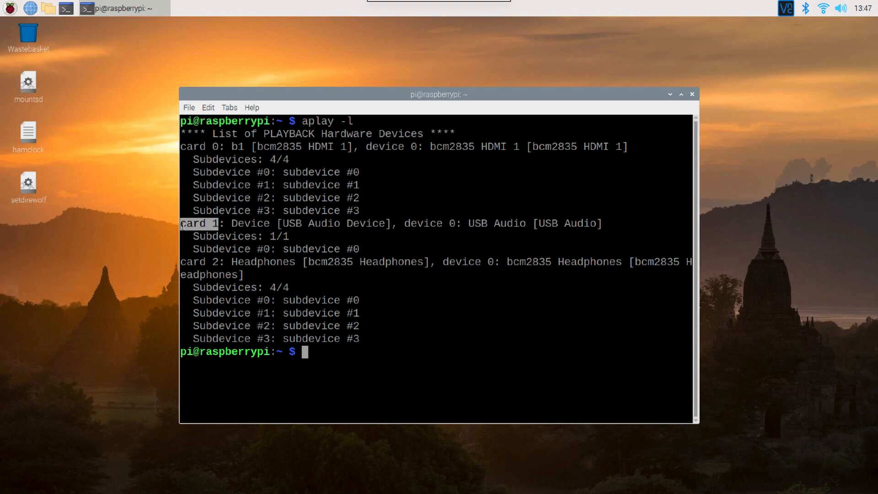
{"action": "mouse_move", "coordinate": [53, 51]}
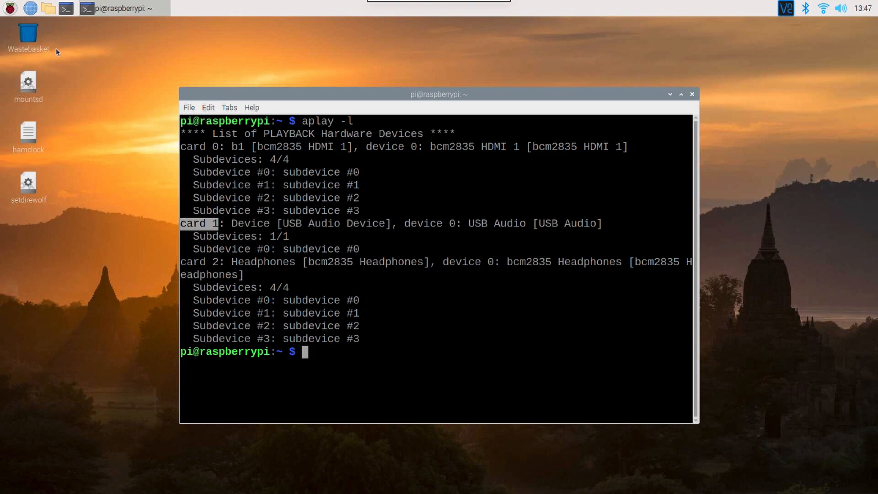
- Show the home folder in PCManFM, then close it and the terminal window
{"action": "left_click", "coordinate": [48, 9]}
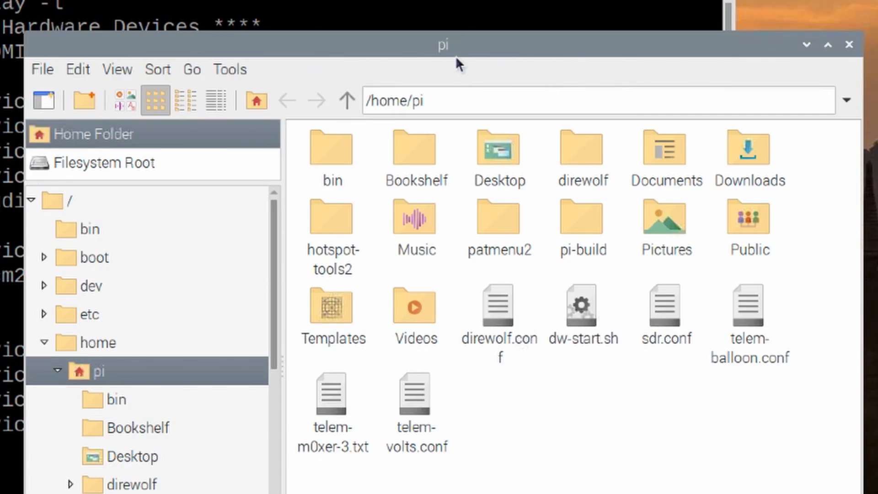
{"action": "mouse_move", "coordinate": [234, 308]}
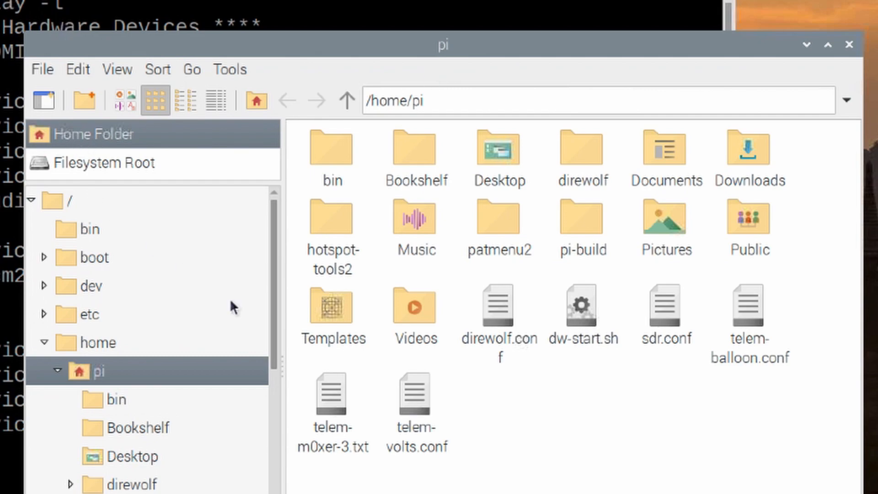
{"action": "mouse_move", "coordinate": [500, 313]}
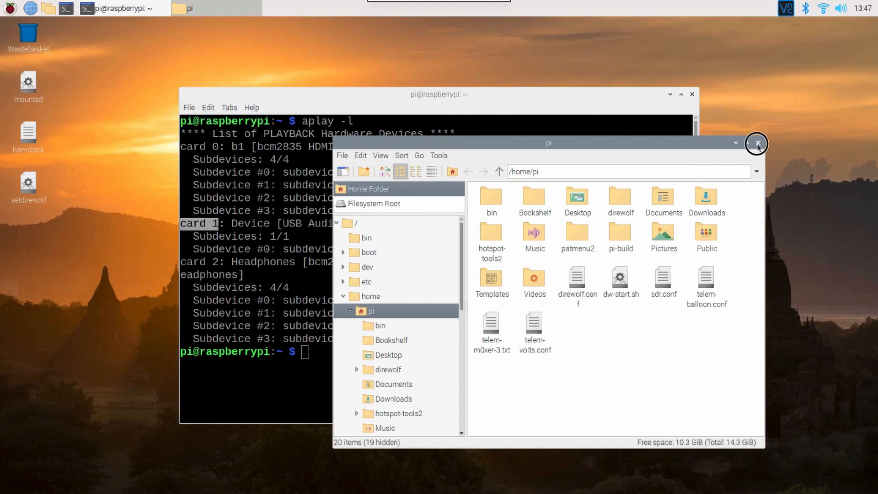
{"action": "left_click", "coordinate": [757, 144]}
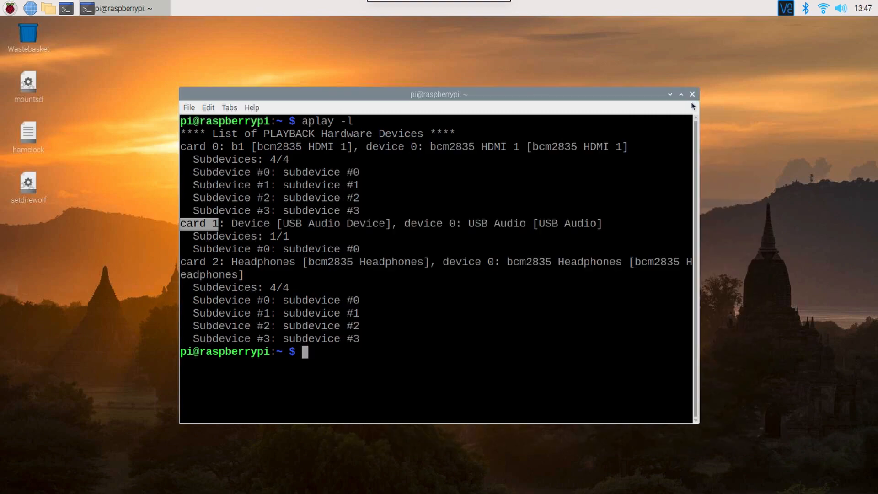
{"action": "left_click", "coordinate": [671, 94]}
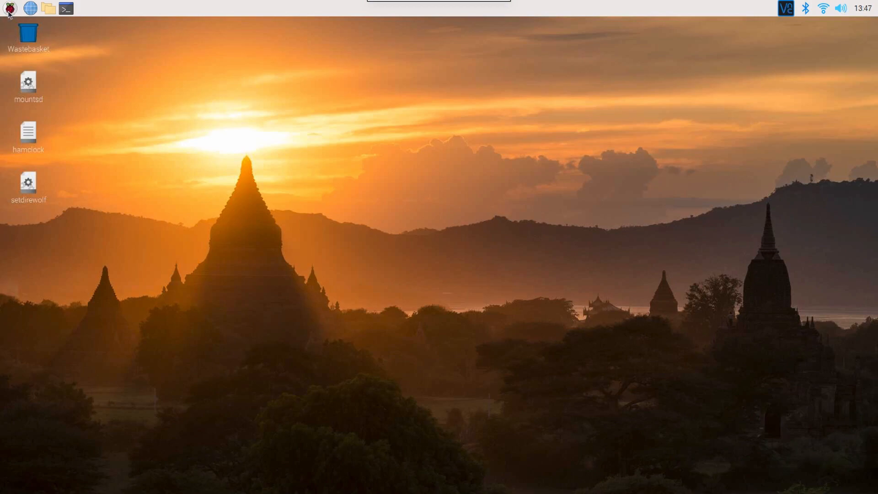
{"action": "left_click", "coordinate": [9, 8]}
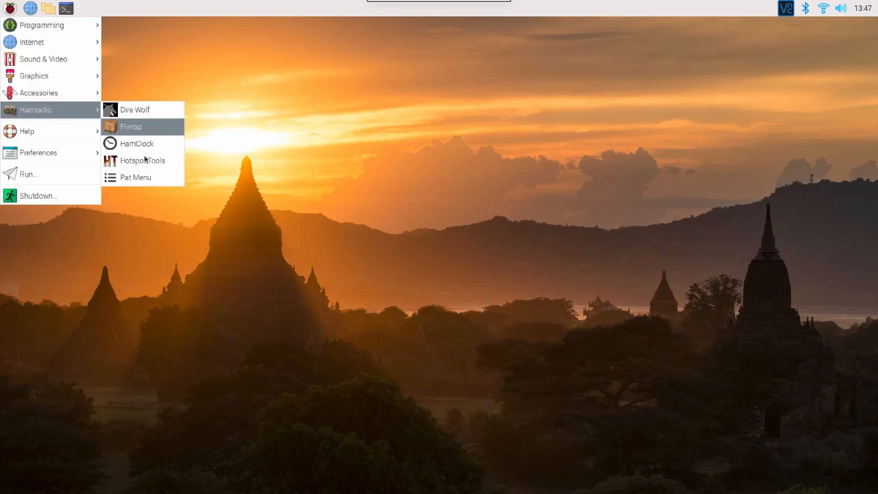
{"action": "left_click", "coordinate": [136, 177]}
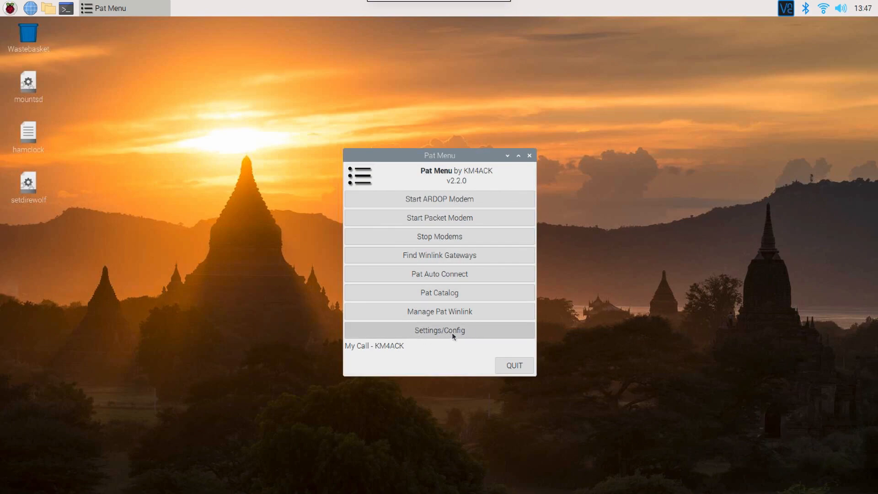
{"action": "mouse_move", "coordinate": [434, 335]}
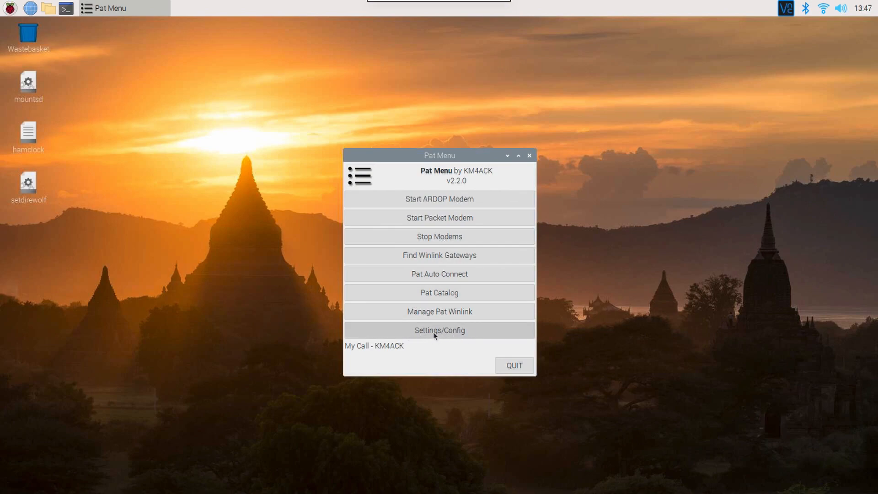
{"action": "left_click", "coordinate": [439, 330]}
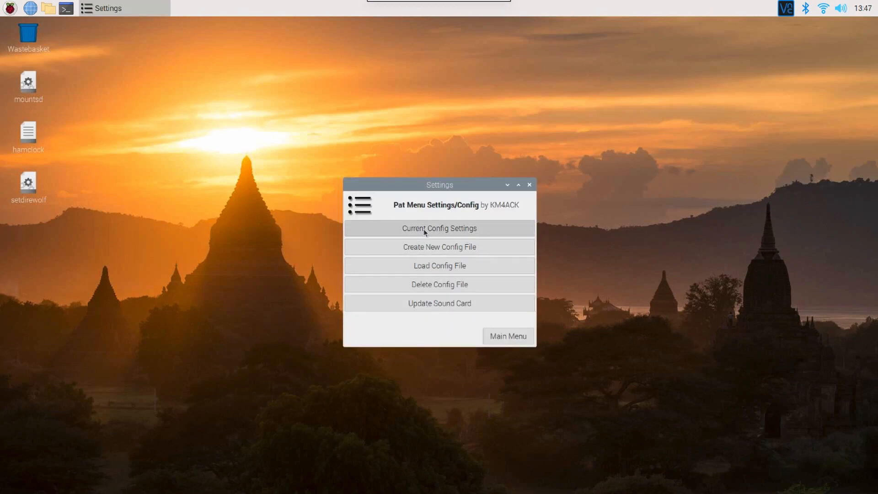
{"action": "left_click", "coordinate": [439, 228]}
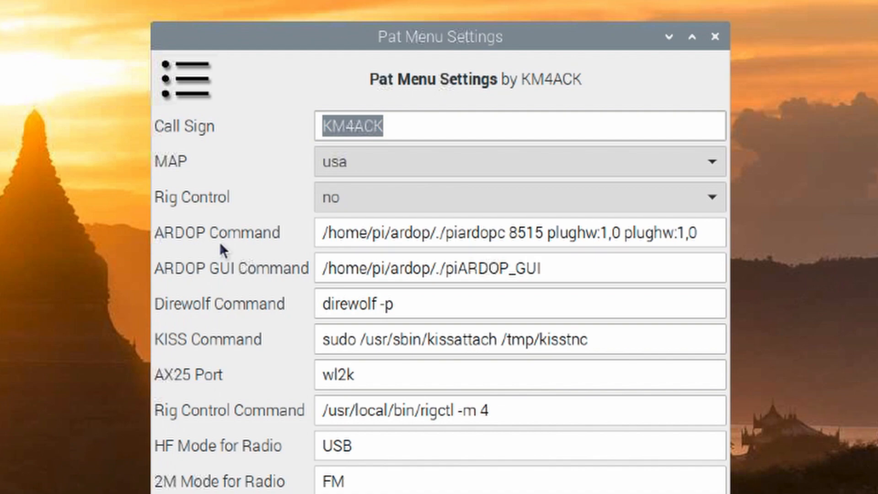
{"action": "mouse_move", "coordinate": [580, 232]}
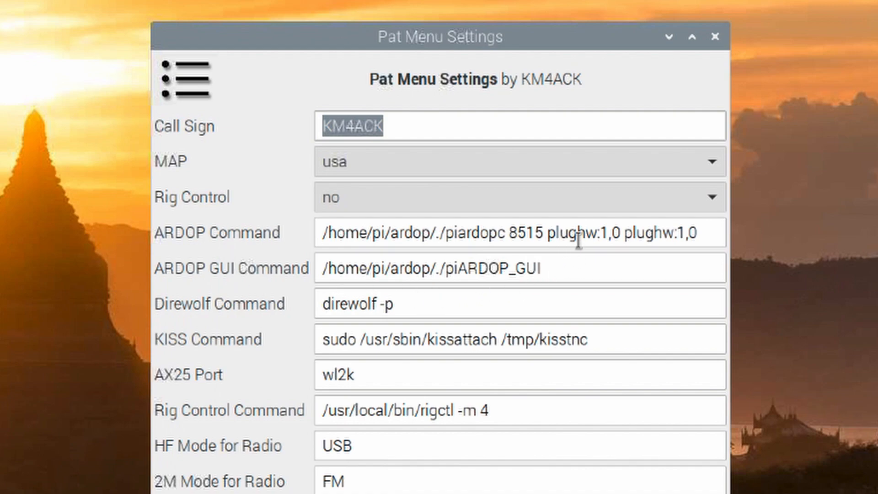
{"action": "mouse_move", "coordinate": [613, 257]}
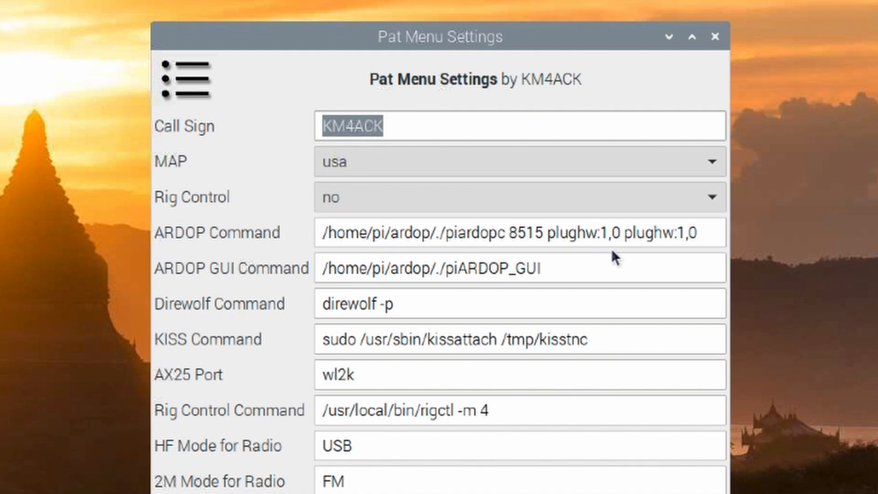
{"action": "mouse_move", "coordinate": [604, 232]}
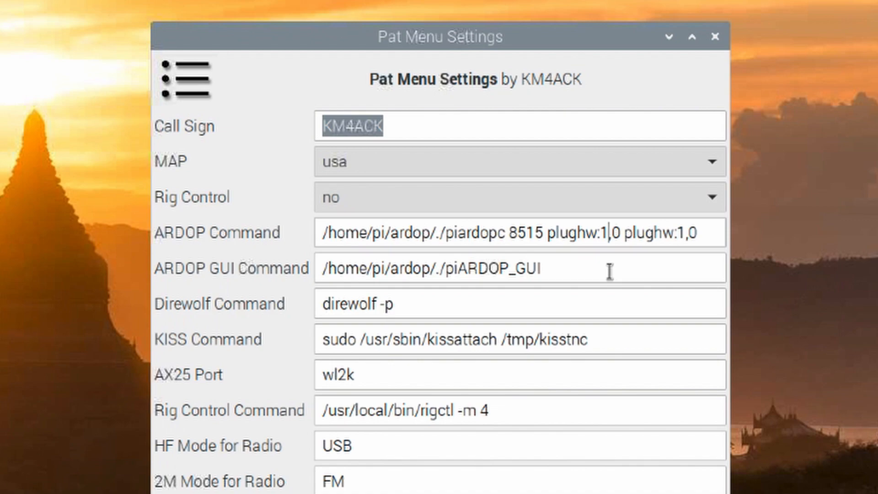
{"action": "type", "text": "2"}
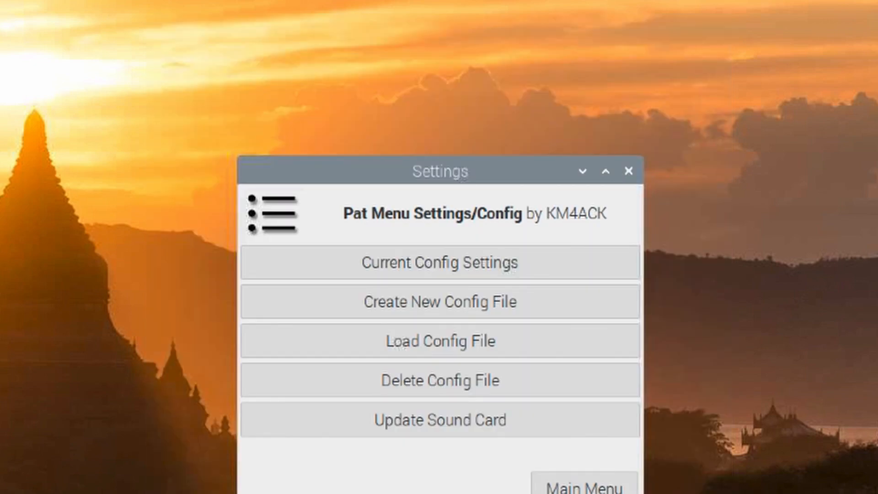
{"action": "left_click", "coordinate": [630, 170]}
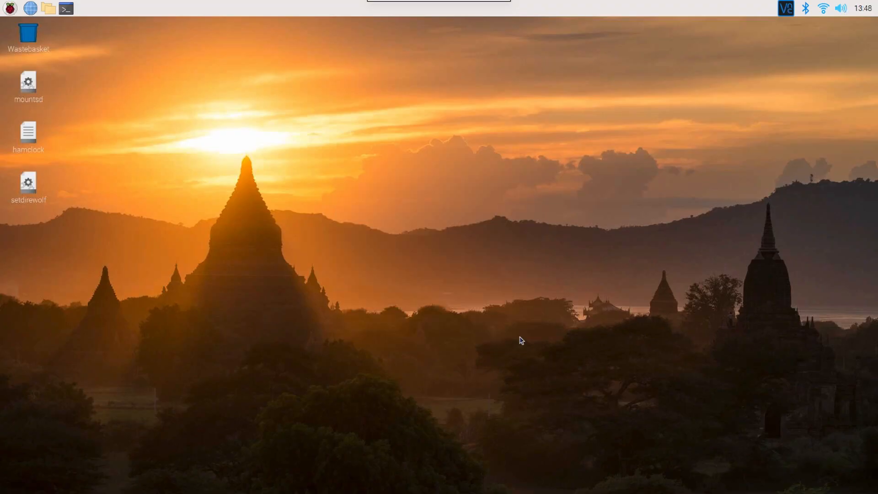